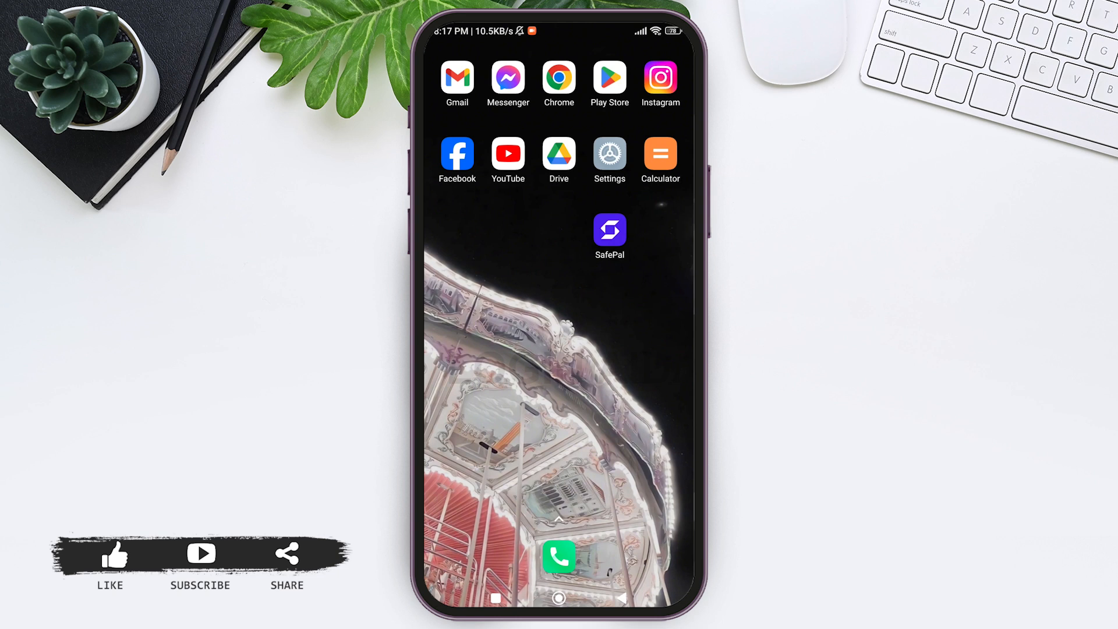
Step: Launch the SafePal wallet from the Android home screen
click(609, 230)
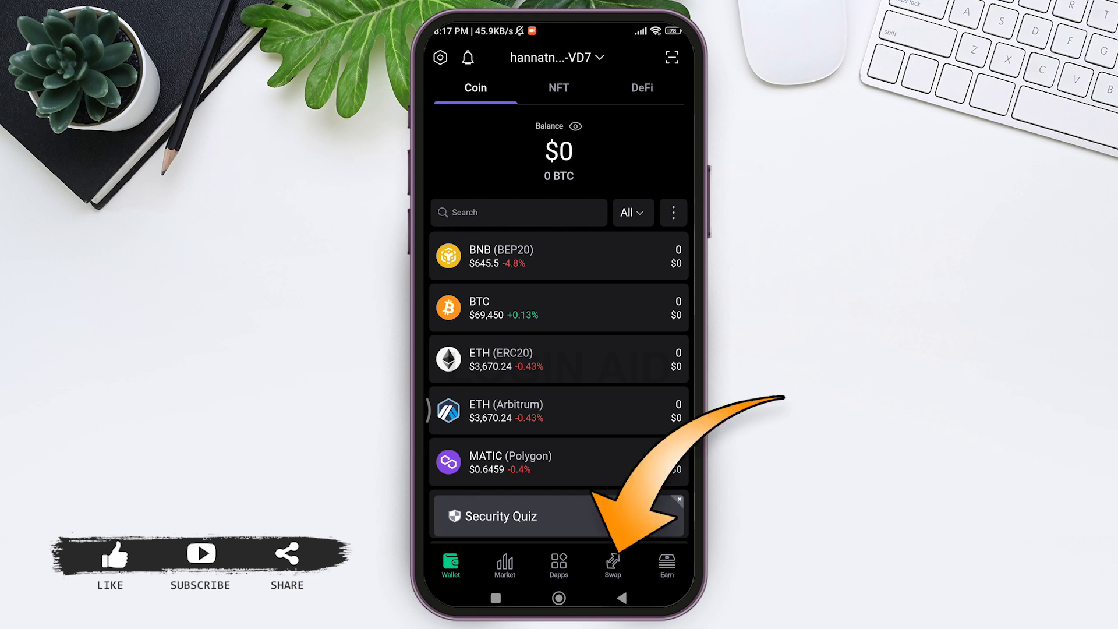
Step: Go to the Swap section's Buy/Sell area, showing the buy form for BTC
click(612, 565)
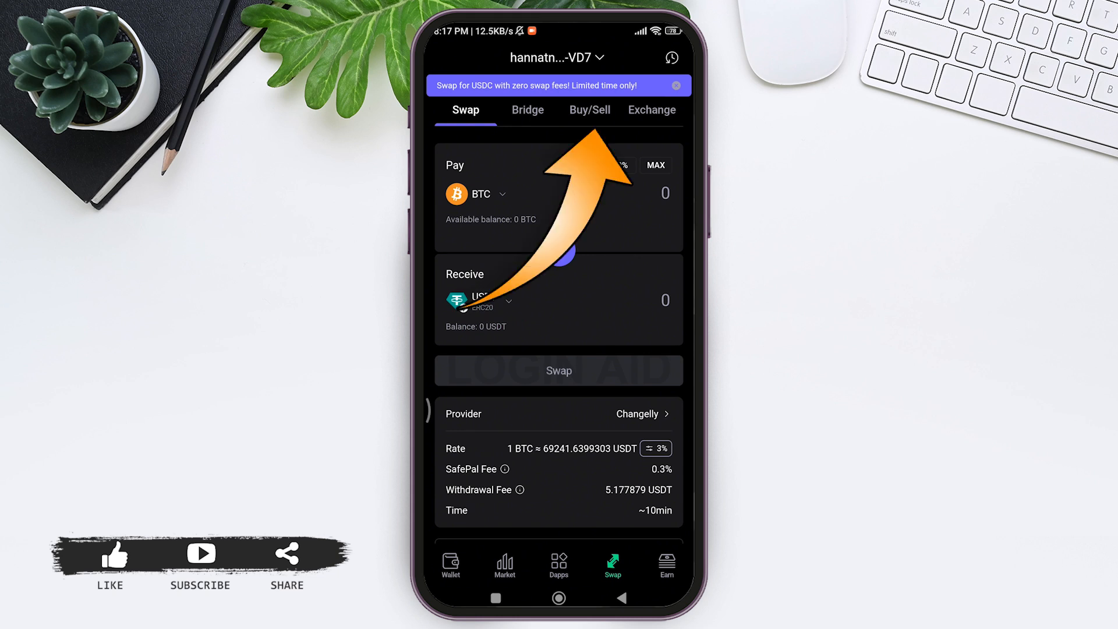
click(588, 110)
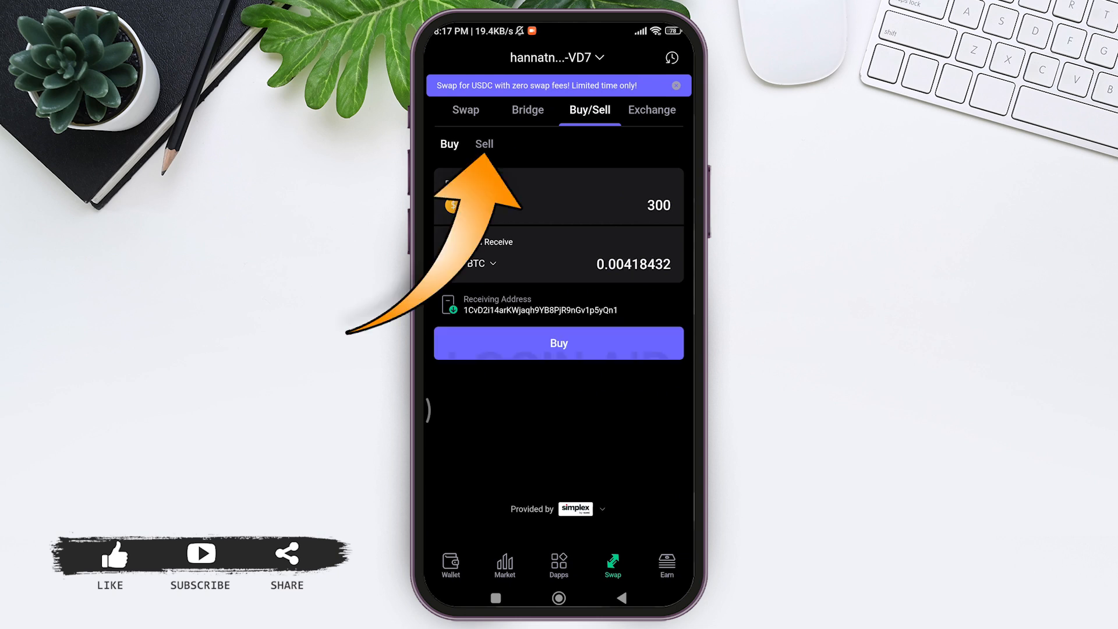
Step: Switch to the Sell form and select ETH (ERC20) as the coin to sell
click(483, 144)
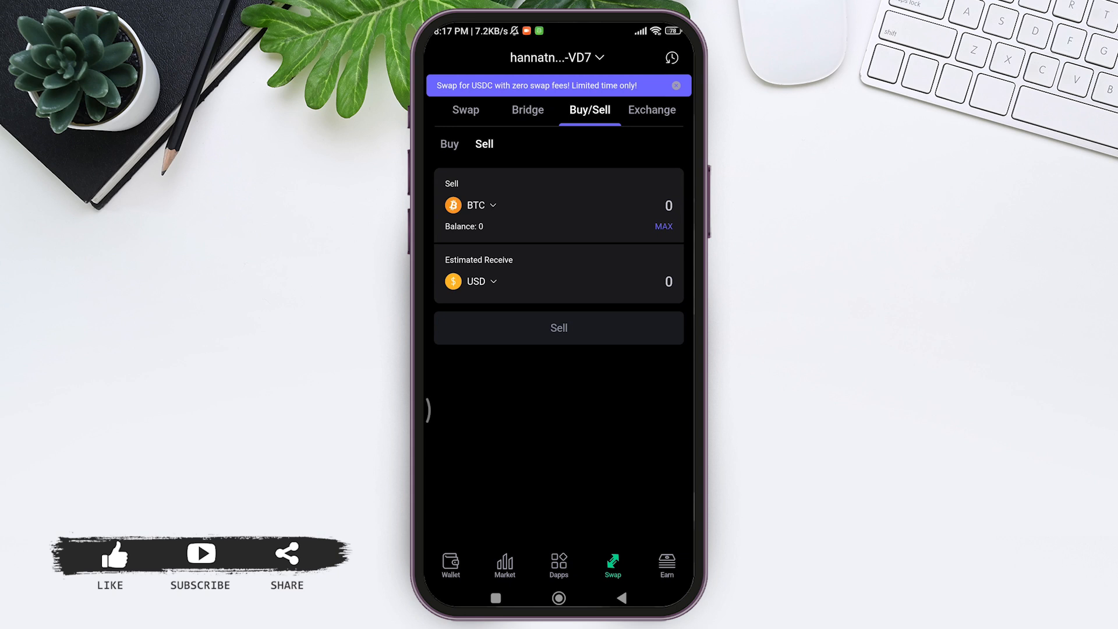
click(470, 205)
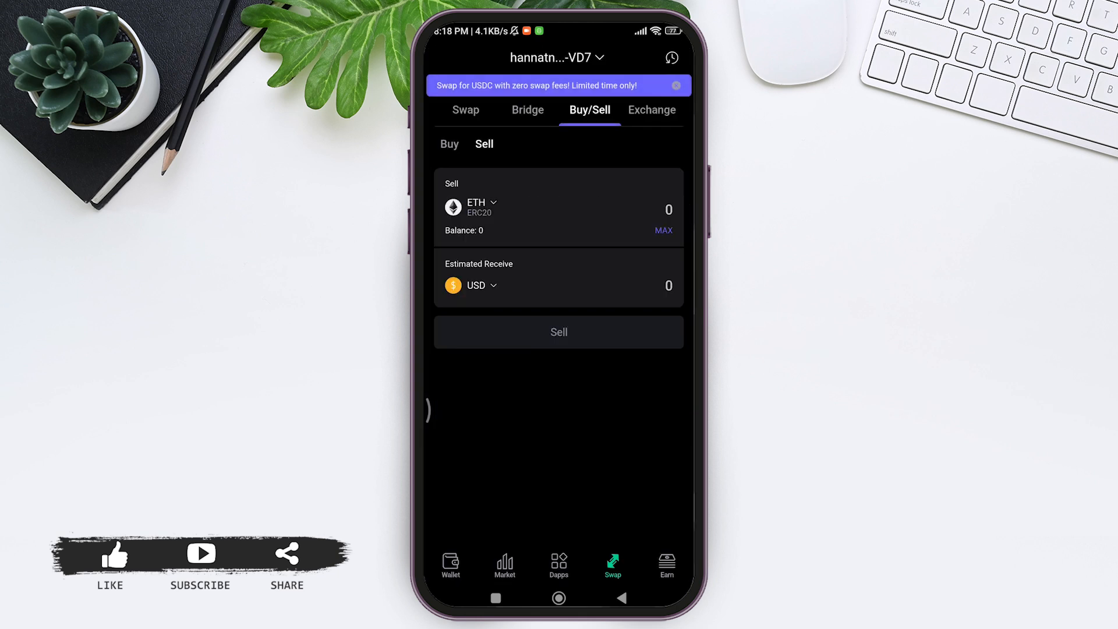
Step: Enter 50 ETH as the sell amount and open the USD/GBP/EUR receive-currency list
click(666, 209)
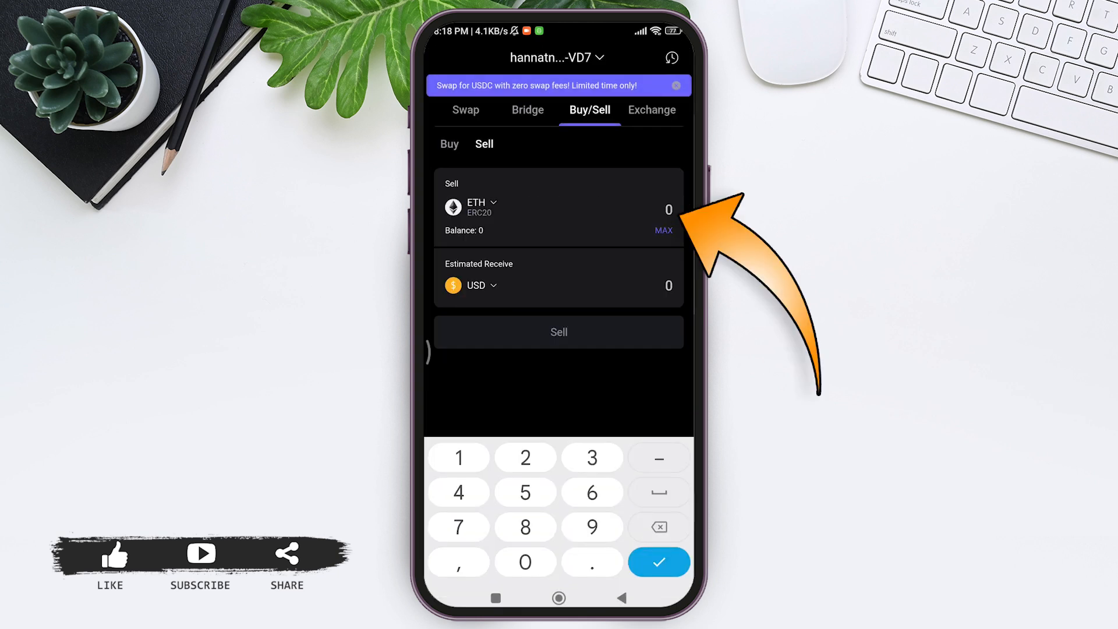
text(5)
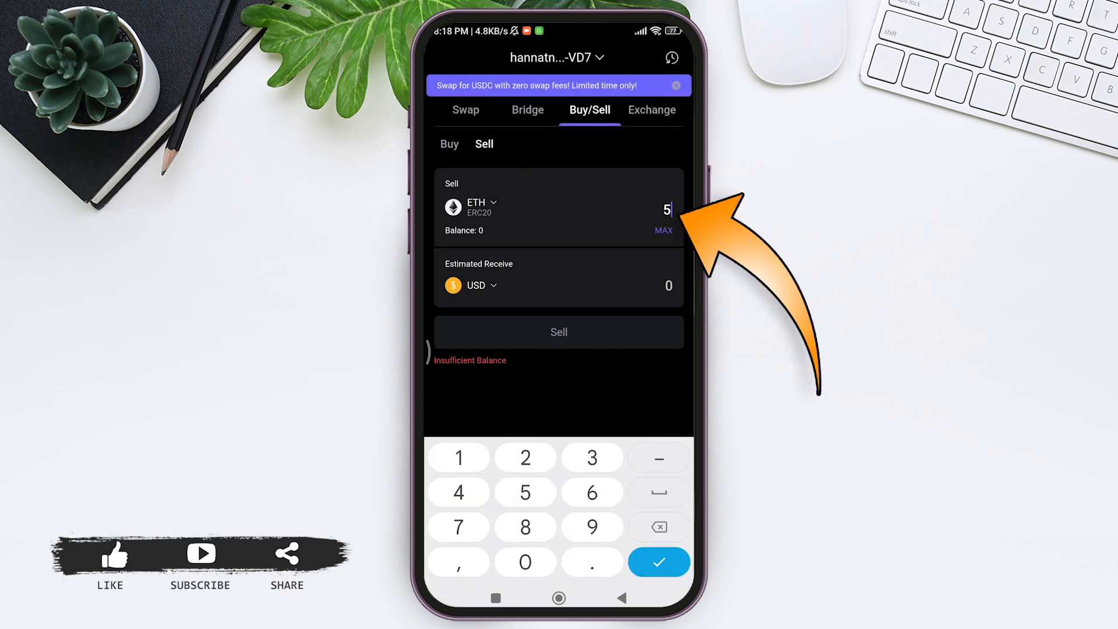
text(00)
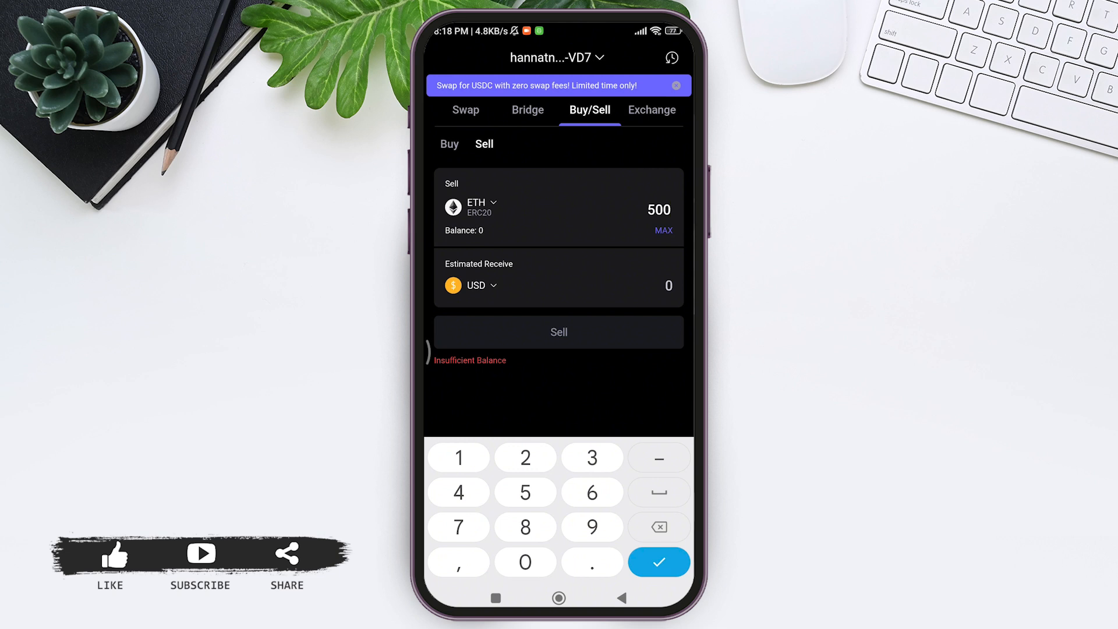
click(658, 562)
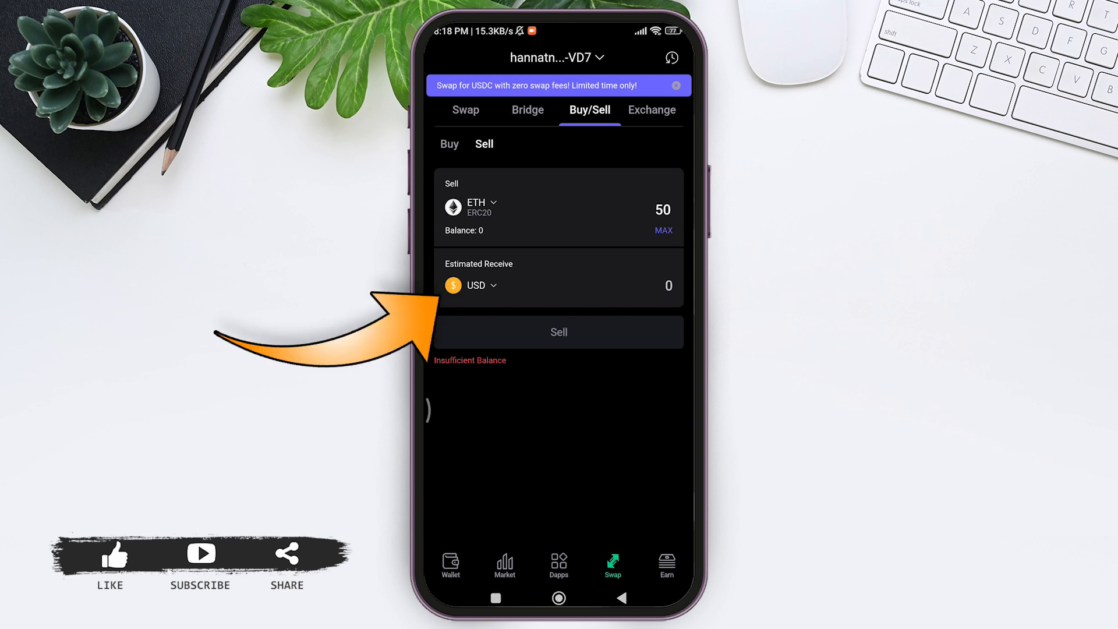
click(477, 285)
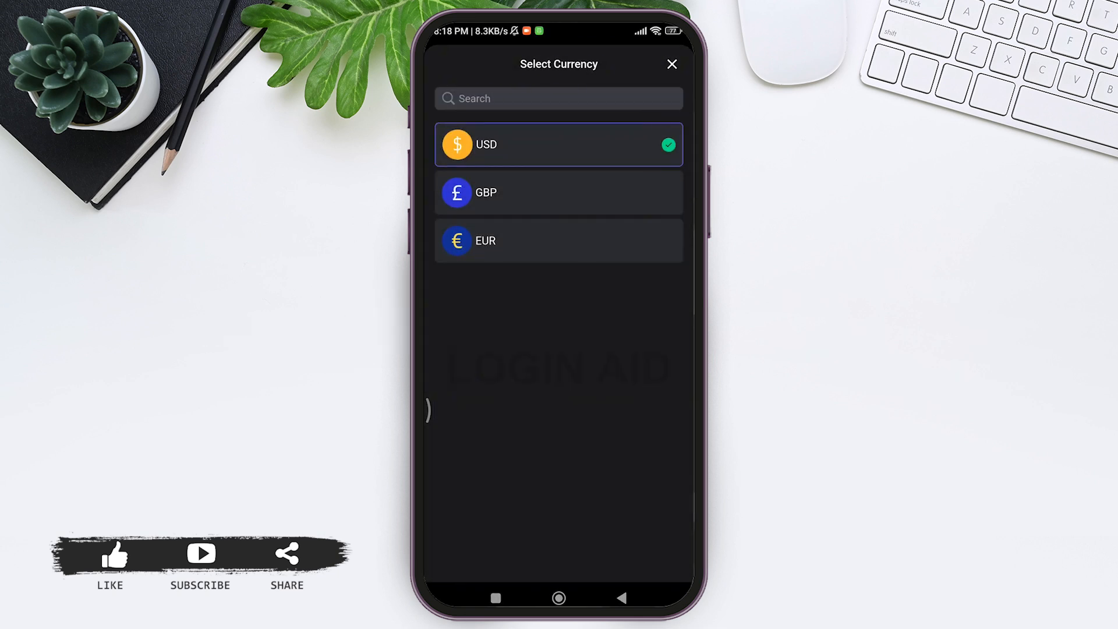